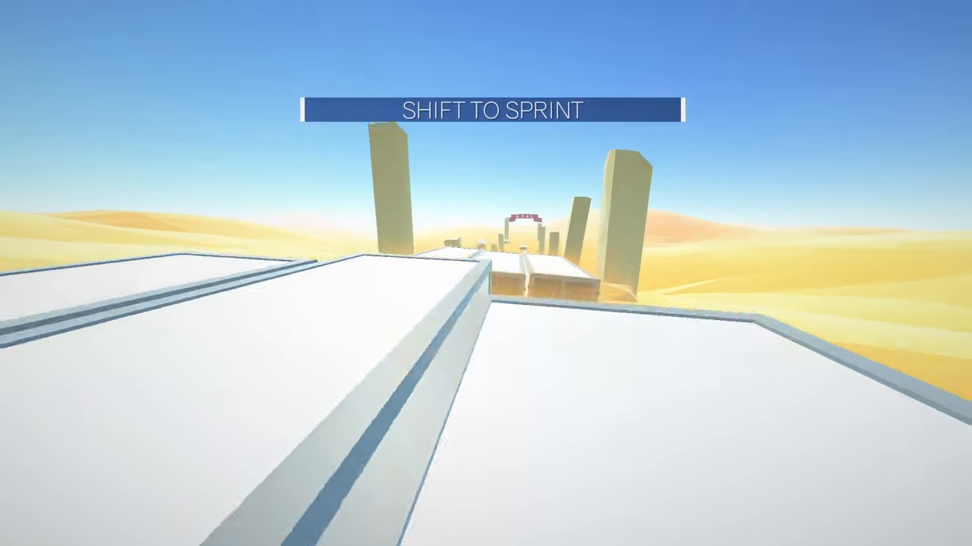
key(w)
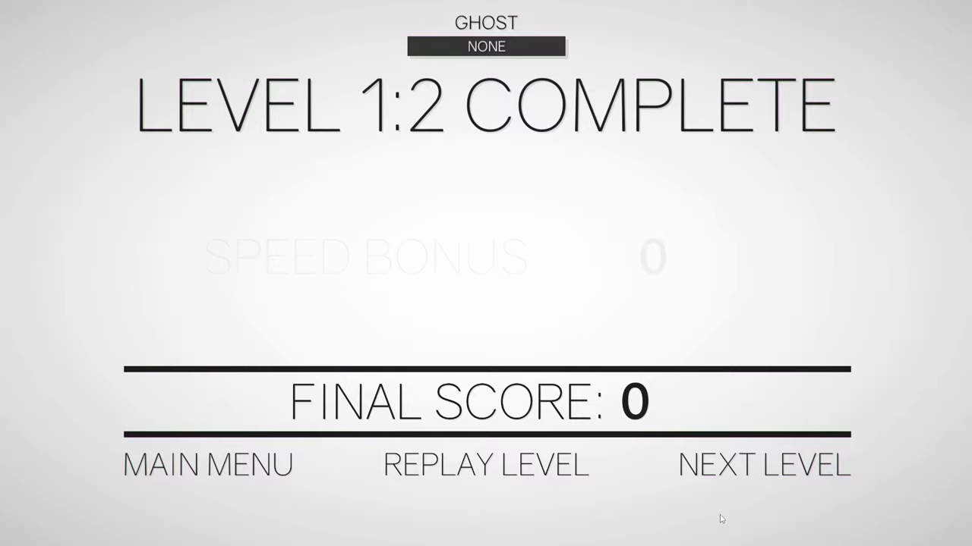
click(765, 461)
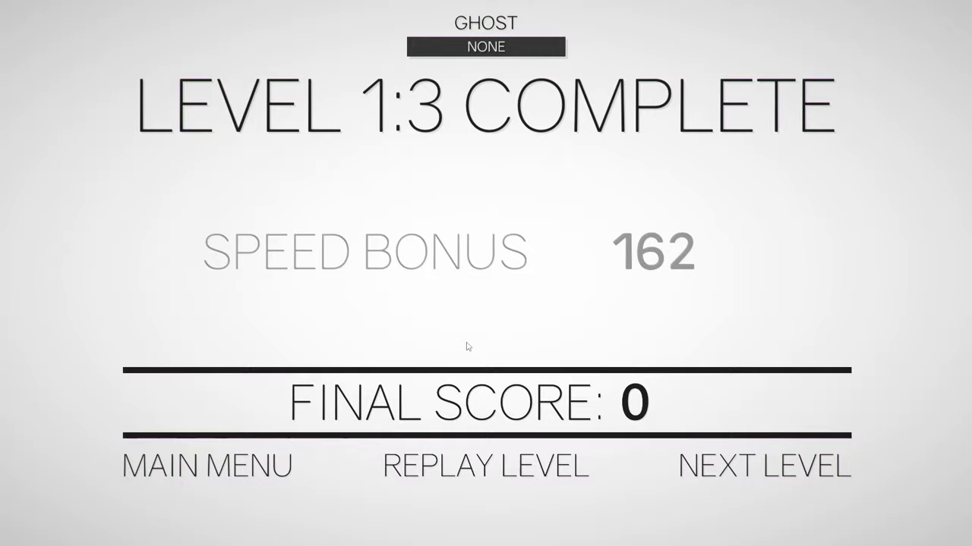
click(759, 466)
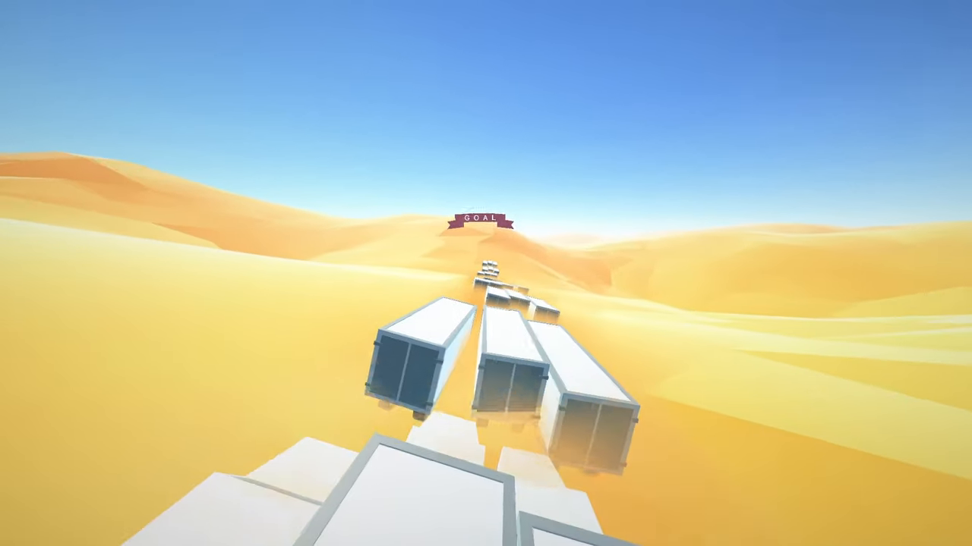
key(w)
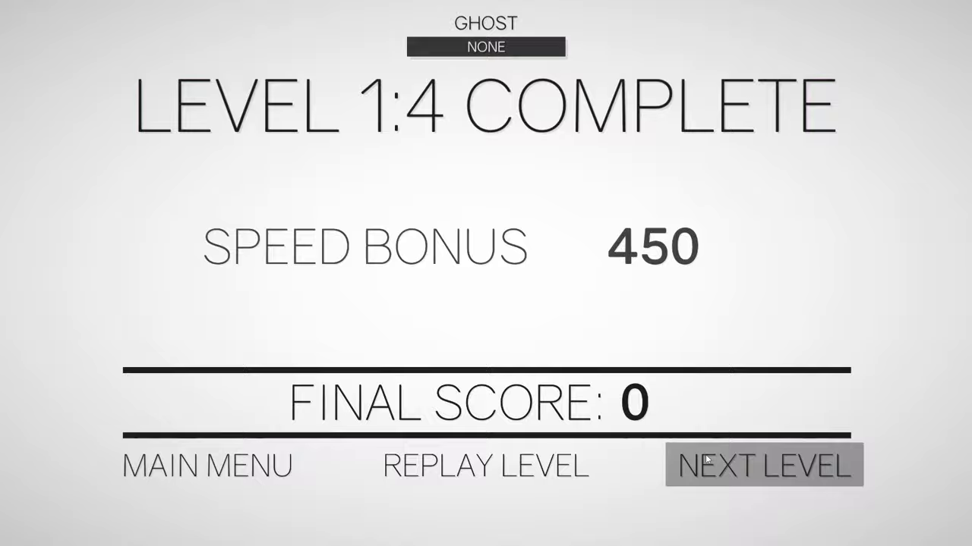
click(756, 463)
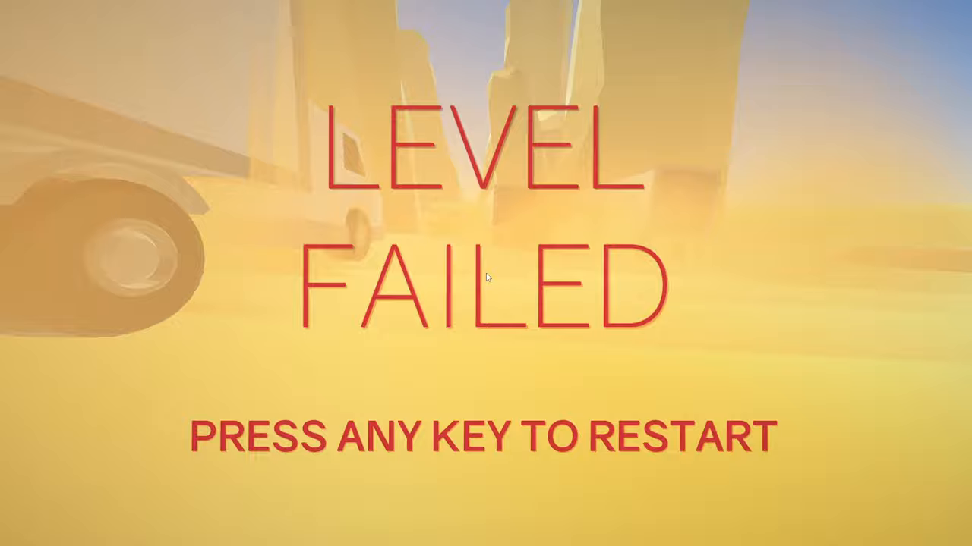
key(space)
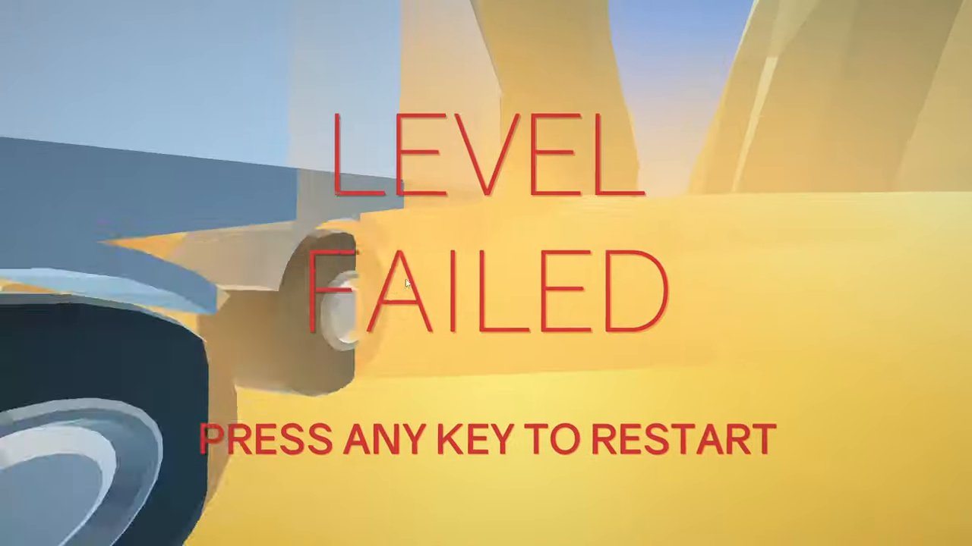
key(space)
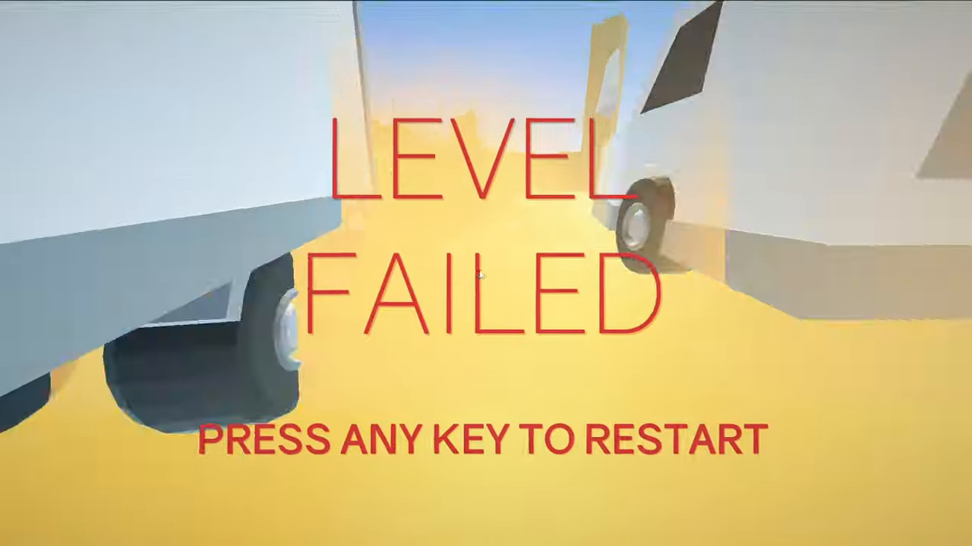
key(space)
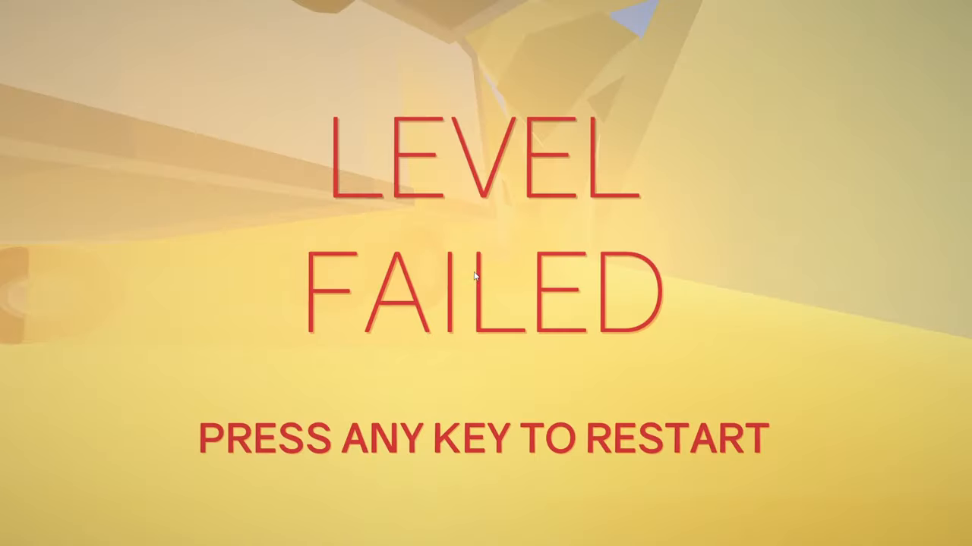
key(space)
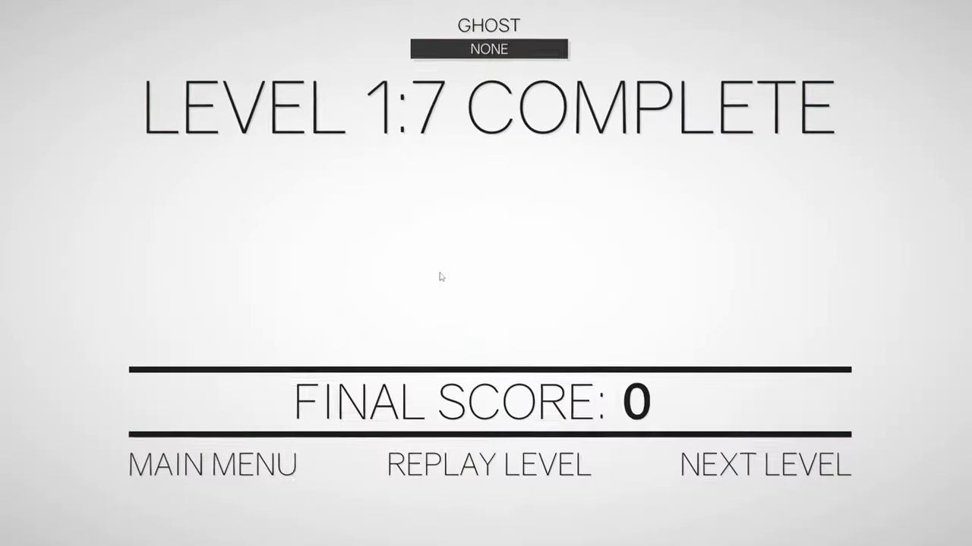
click(765, 461)
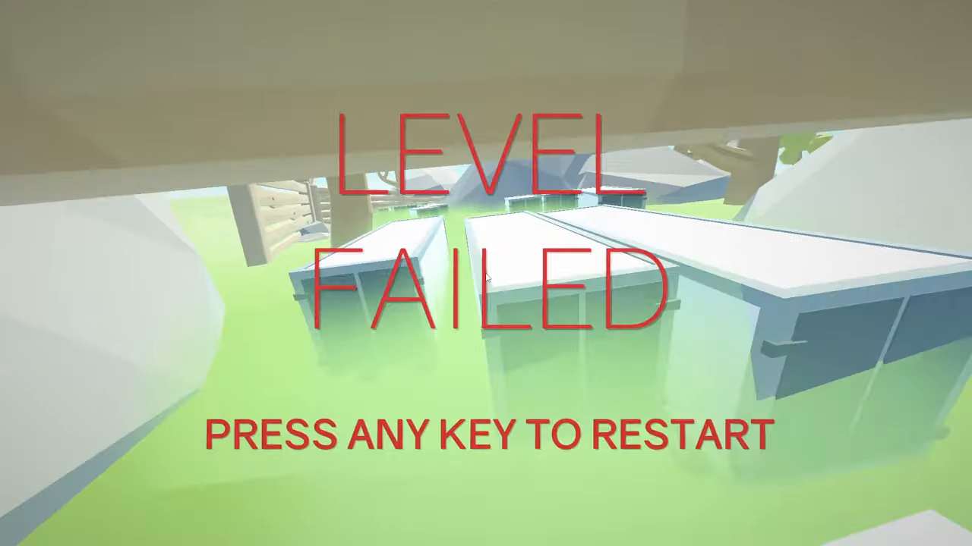
key(space)
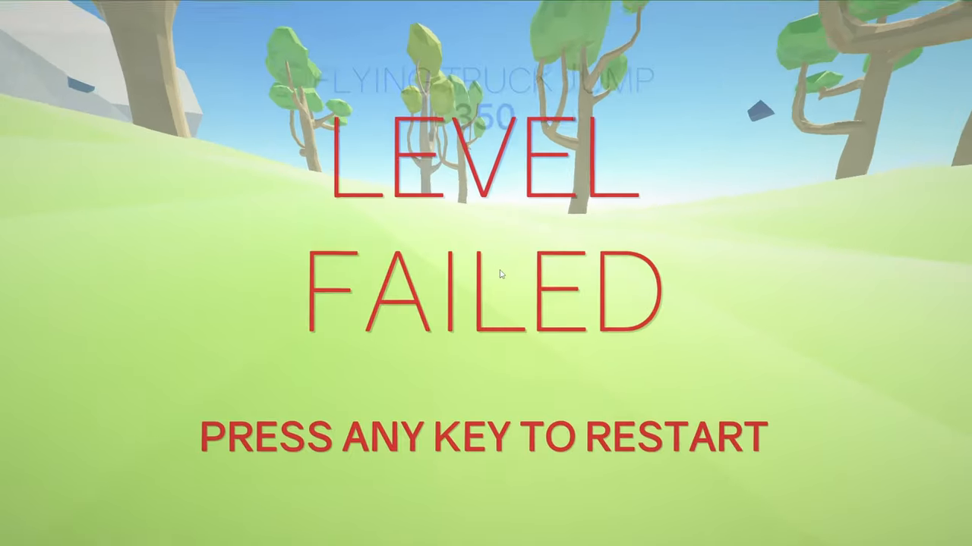
key(space)
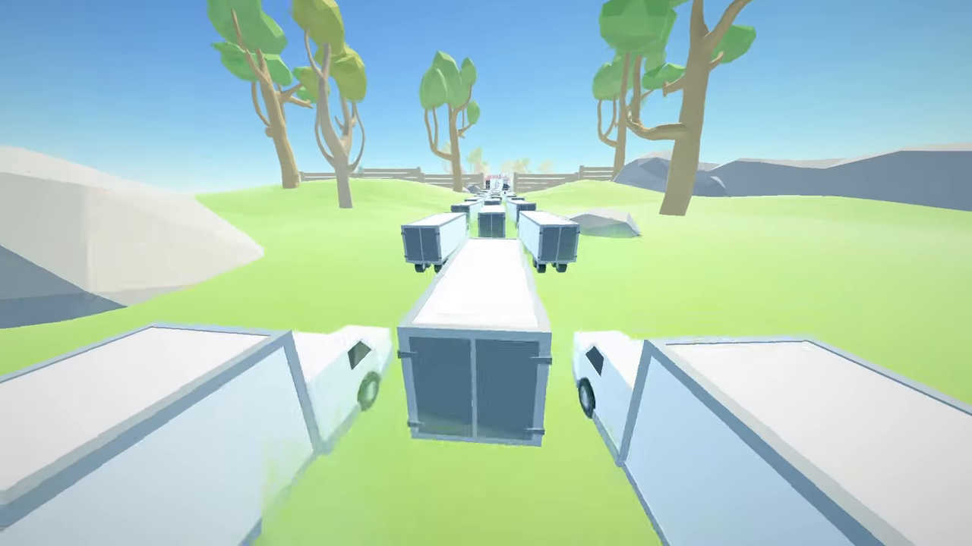